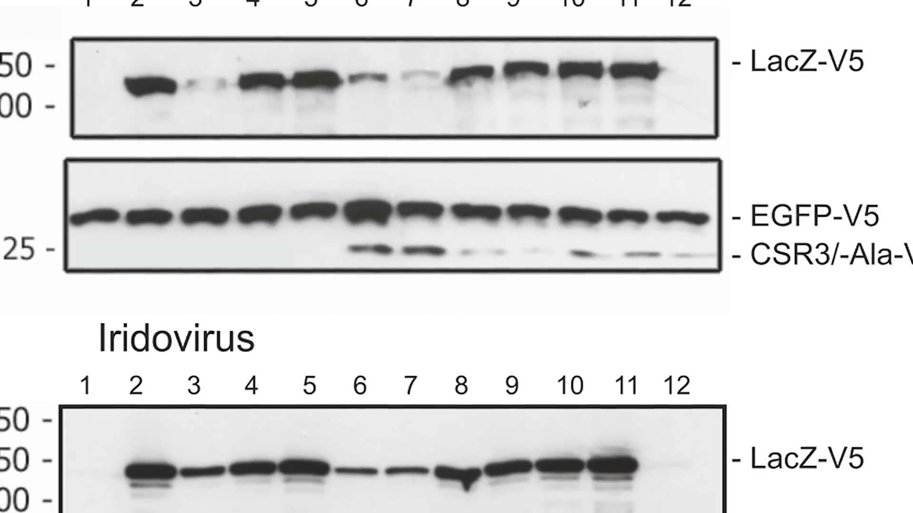
scroll(down, 3)
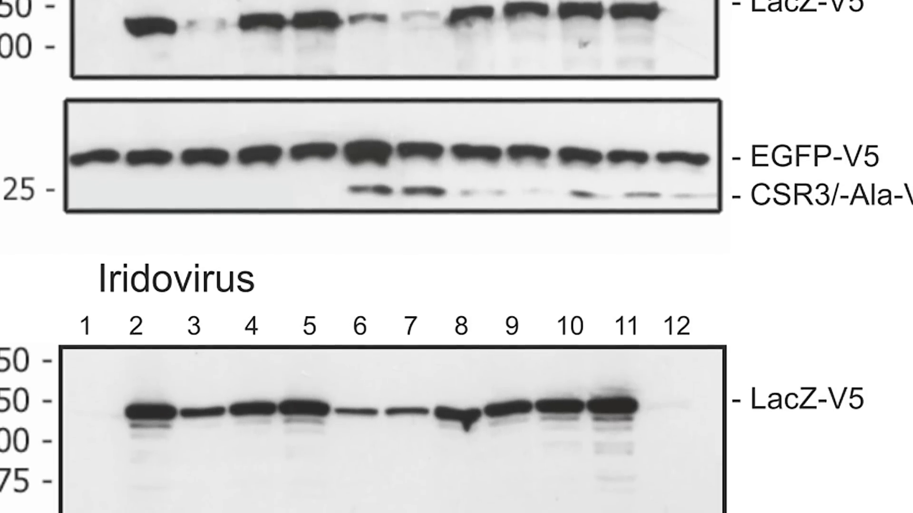